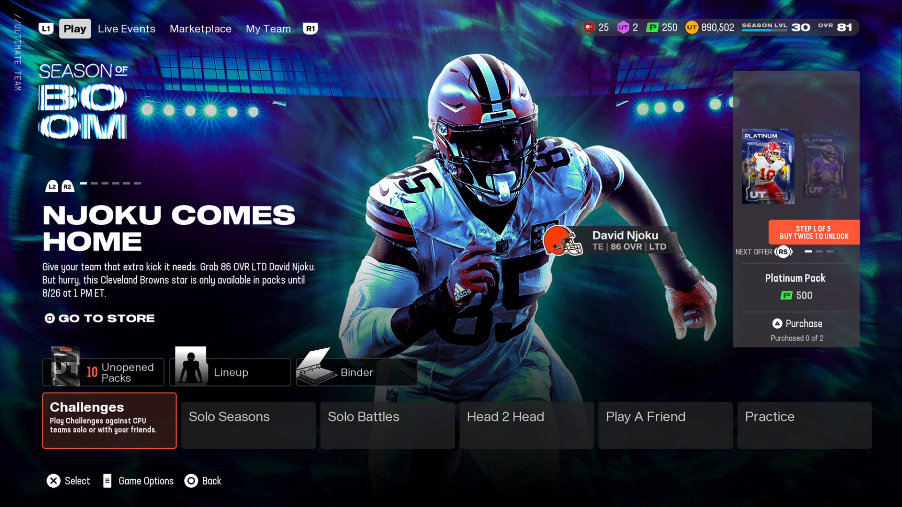
Navigate through Marketplace and My Team into My Items and land on the Sets list.
{"action": "left_click", "coordinate": [199, 28]}
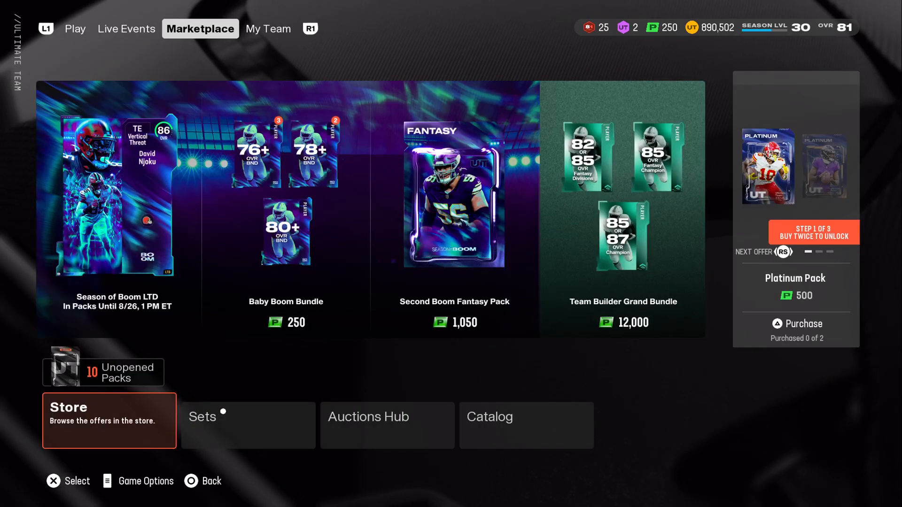
{"action": "left_click", "coordinate": [268, 29]}
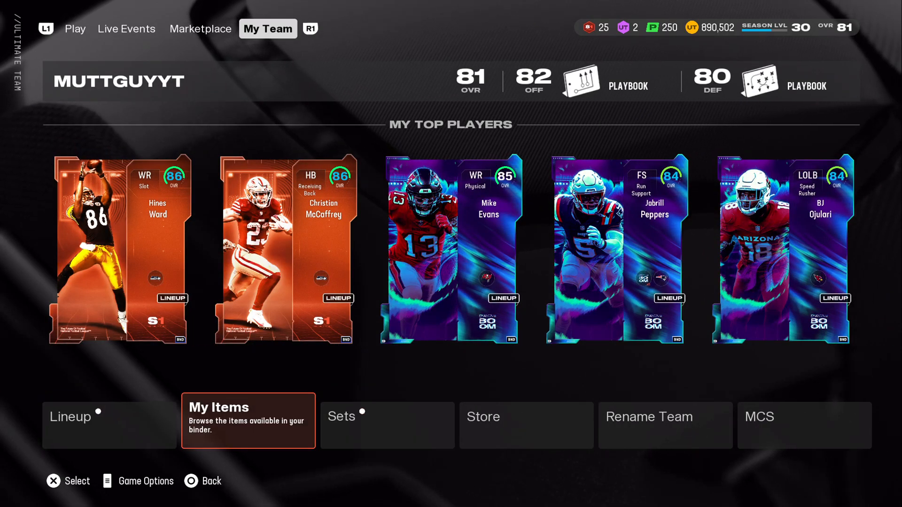
{"action": "left_click", "coordinate": [248, 420]}
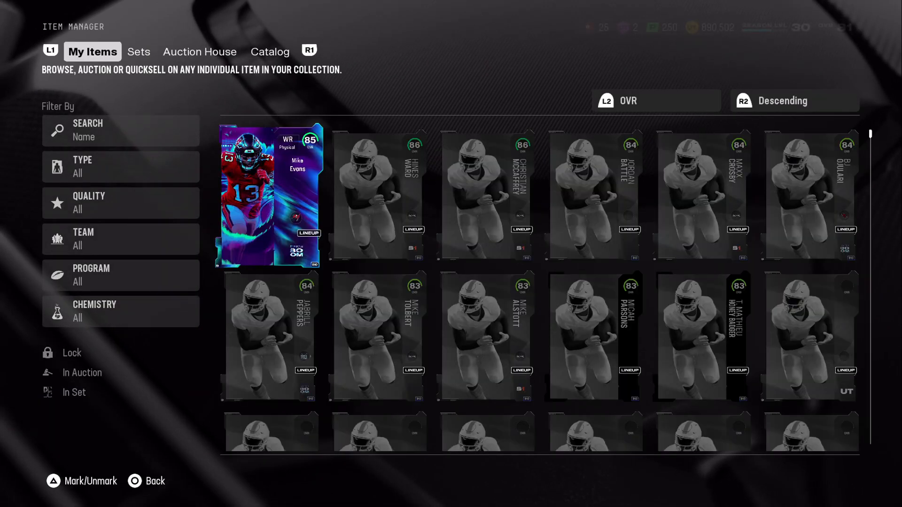
{"action": "left_click", "coordinate": [269, 51]}
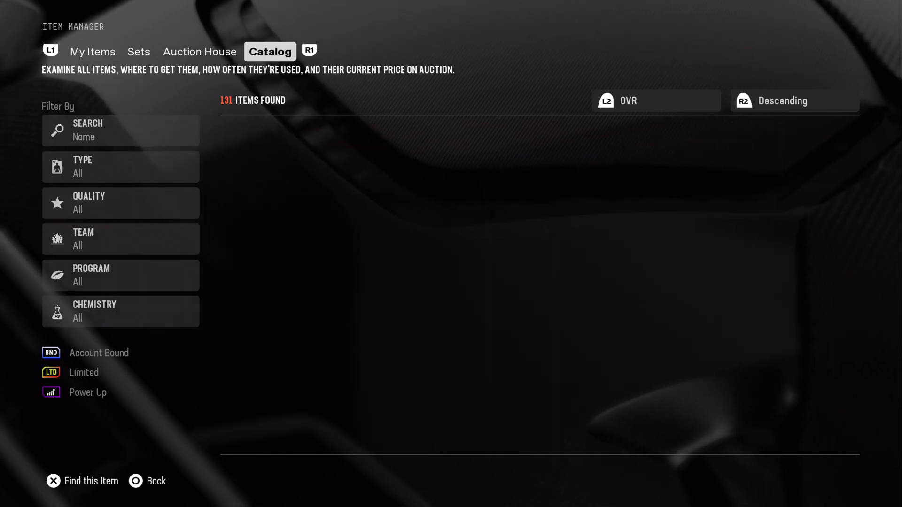
{"action": "left_click", "coordinate": [138, 51]}
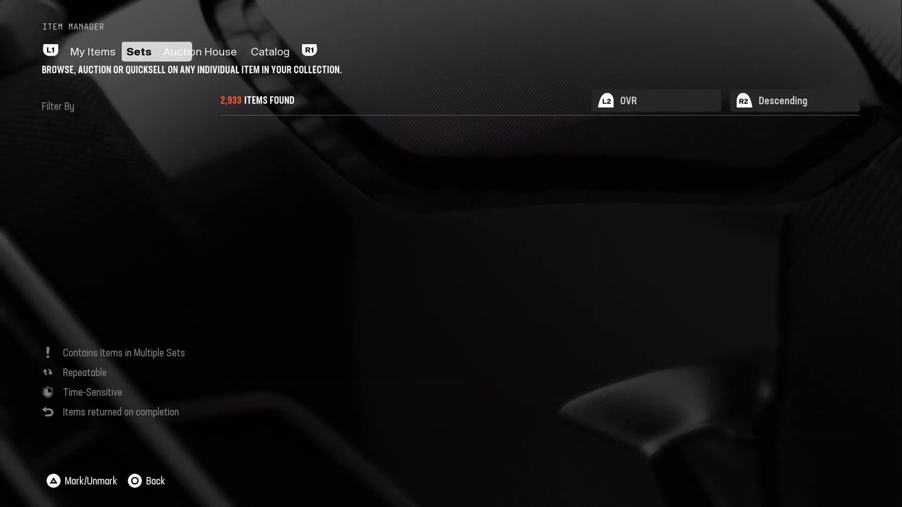
{"action": "left_click", "coordinate": [138, 51]}
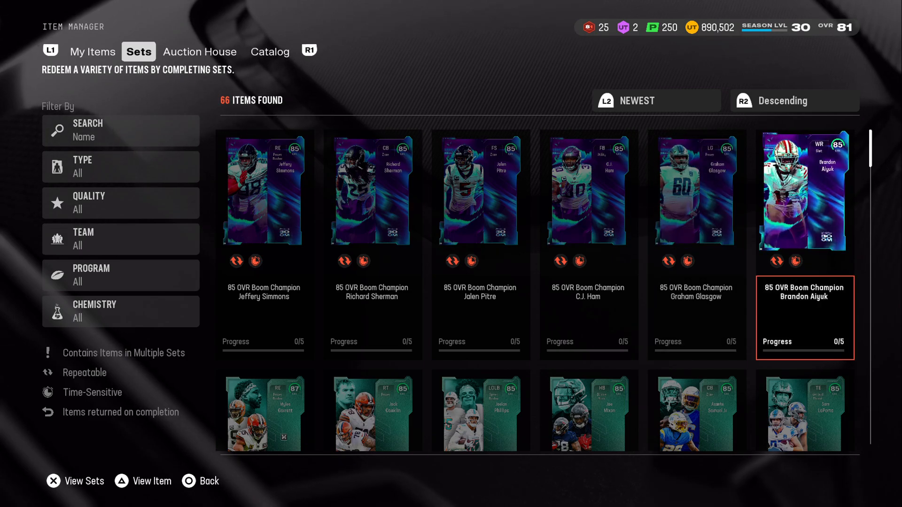
{"action": "left_click", "coordinate": [372, 191]}
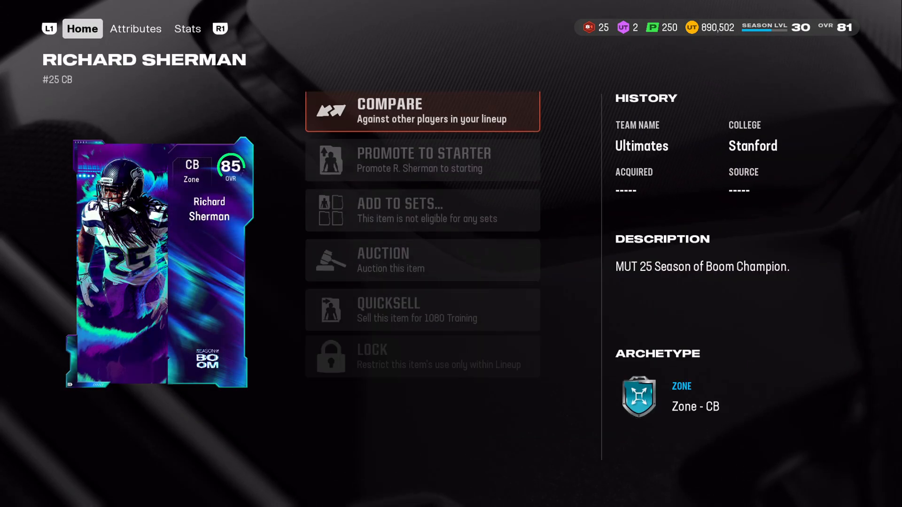
{"action": "left_click", "coordinate": [187, 28]}
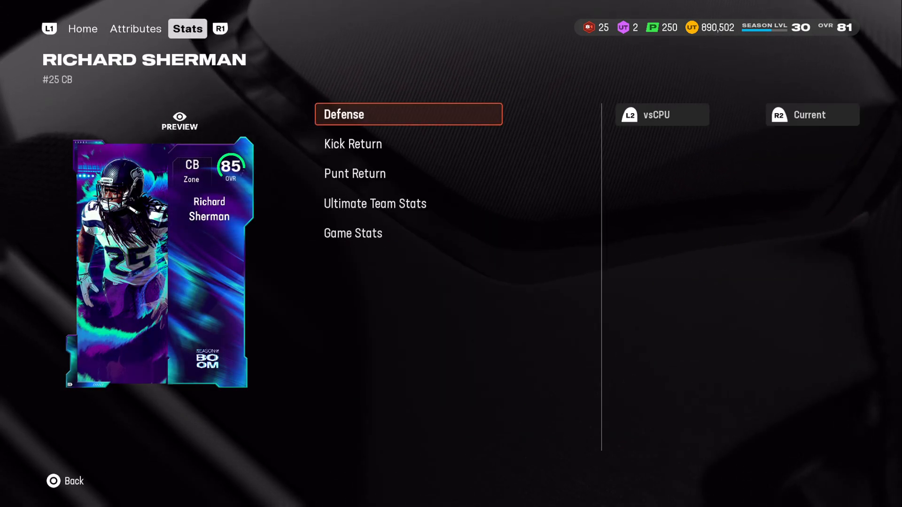
{"action": "left_click", "coordinate": [135, 28]}
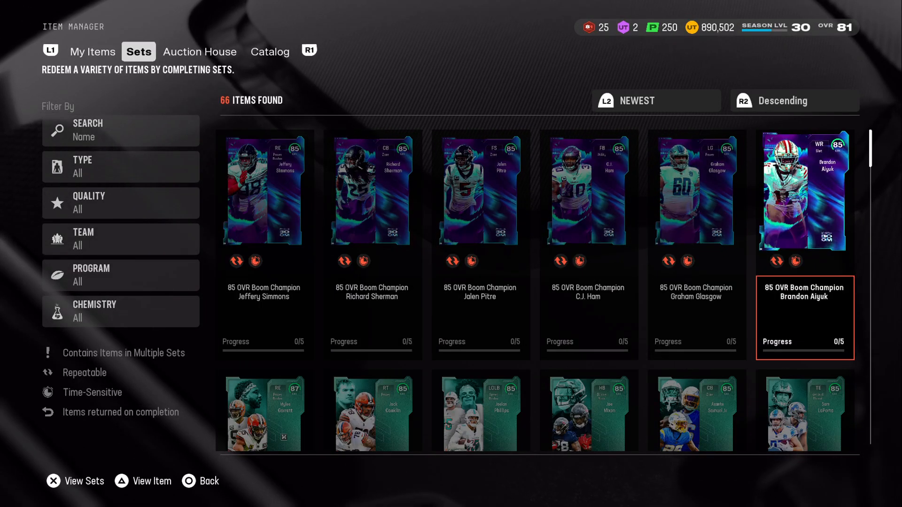
View Brandon Aiyuk's Boom Champion item, return to Sets, then reach the Boom Objectives Stats page.
{"action": "left_click", "coordinate": [803, 192]}
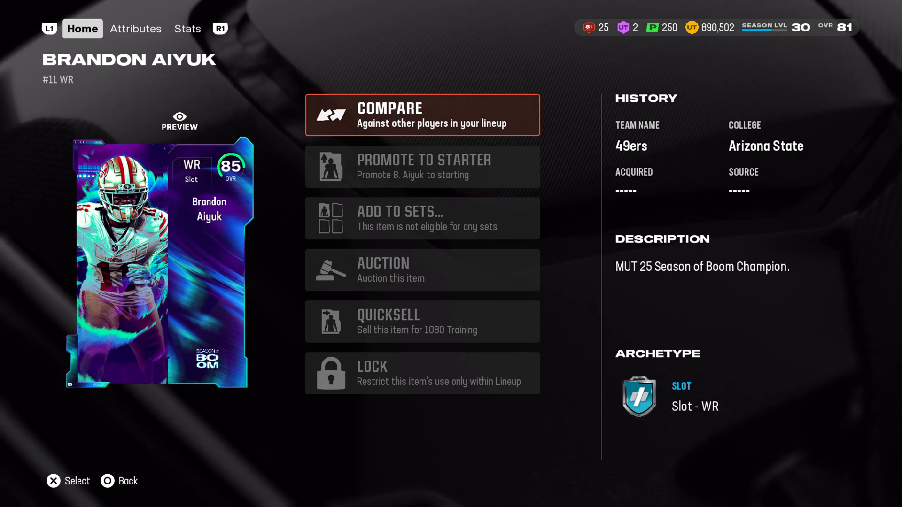
{"action": "left_click", "coordinate": [136, 28]}
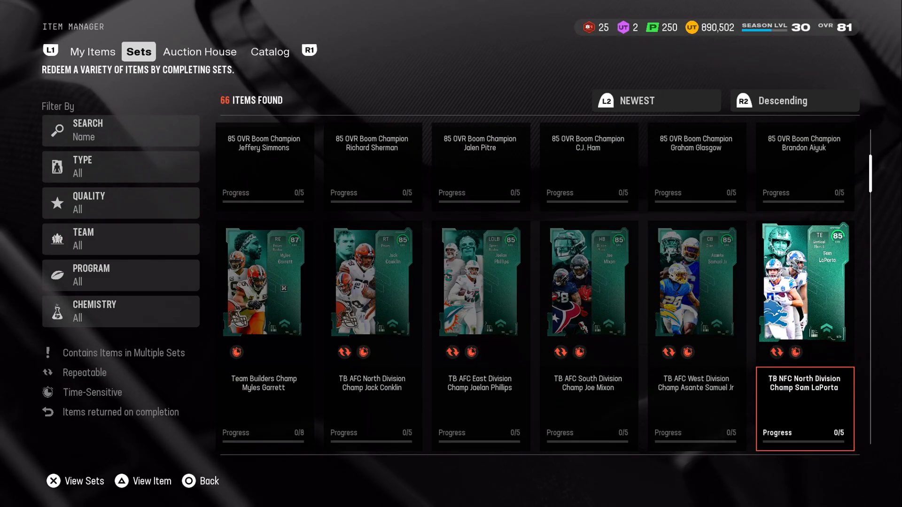
{"action": "left_click", "coordinate": [199, 51]}
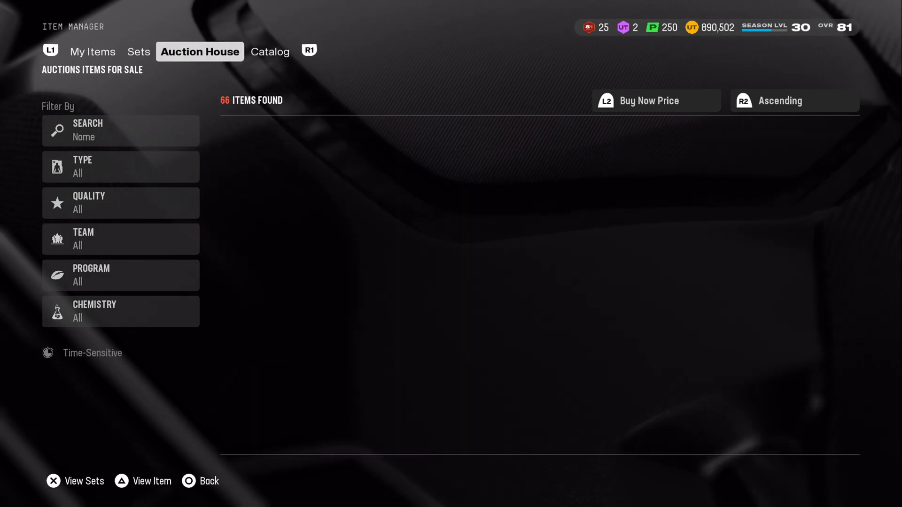
{"action": "left_click", "coordinate": [270, 52]}
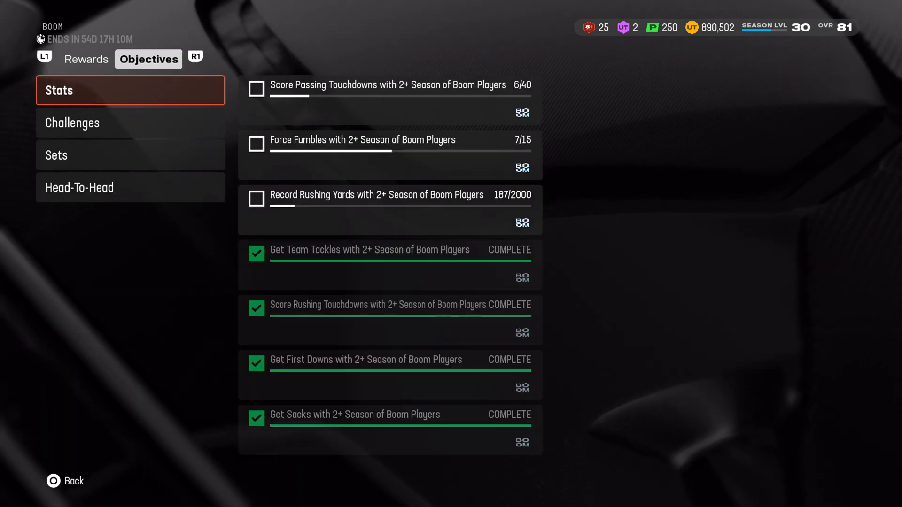
Check the Rushing Yards objective's milestone rewards and back out toward the Play hub.
{"action": "left_click", "coordinate": [389, 94]}
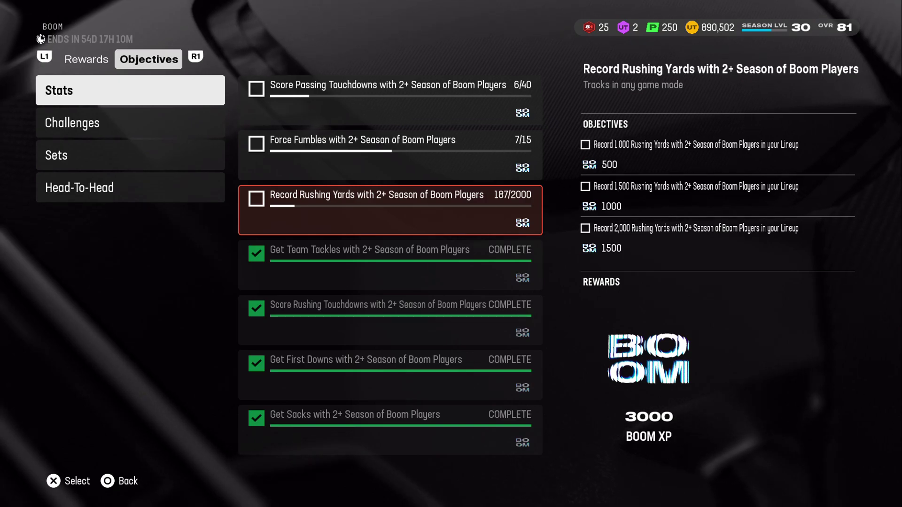
{"action": "left_click", "coordinate": [72, 122]}
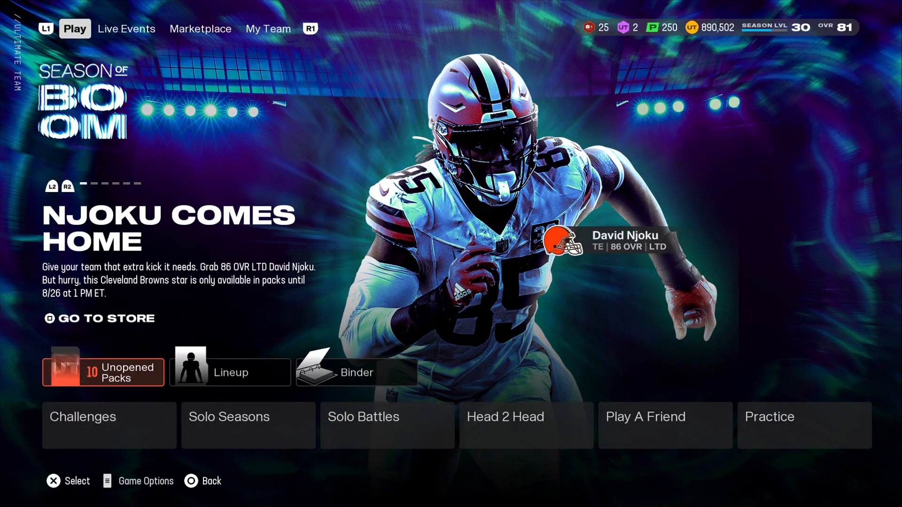
Browse the Season of Boom challenges, set Bring the Boom to Normal difficulty, and leave the challenge screen.
{"action": "left_click", "coordinate": [109, 425]}
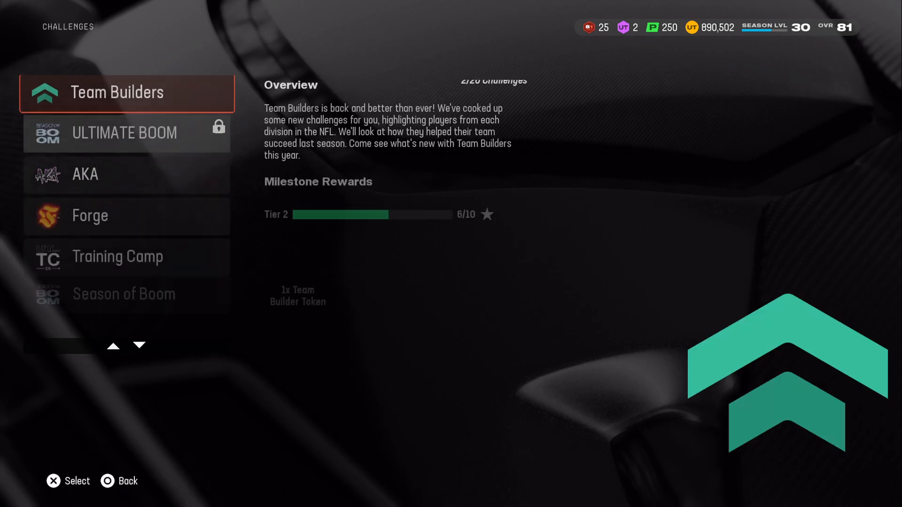
{"action": "scroll", "scroll_direction": "down", "scroll_amount": 3}
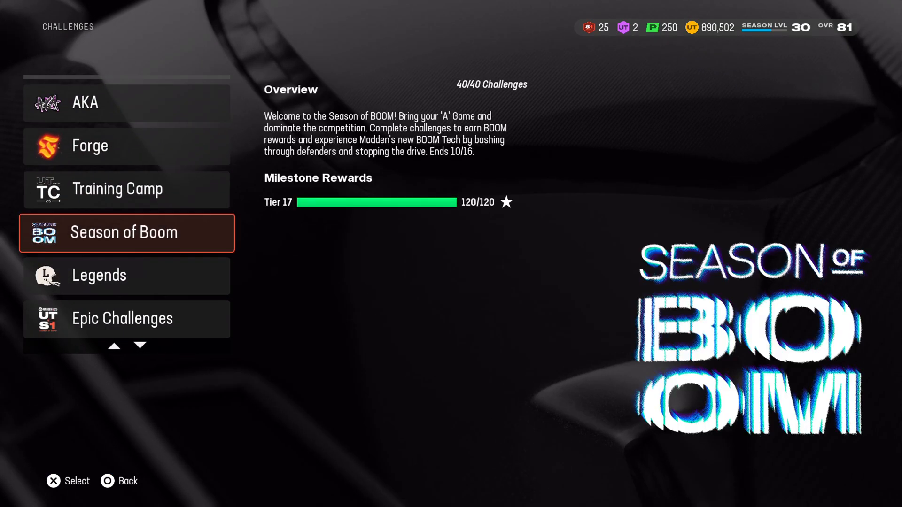
{"action": "left_click", "coordinate": [126, 233]}
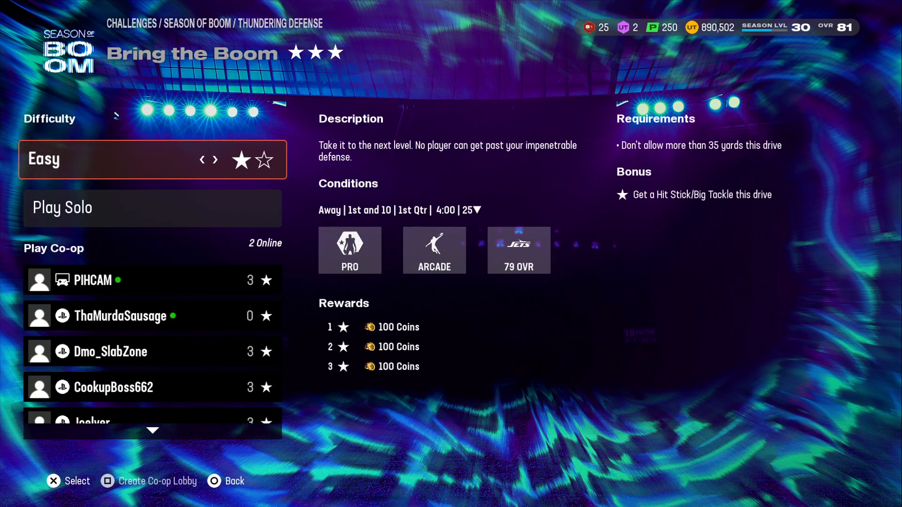
{"action": "left_click", "coordinate": [215, 159]}
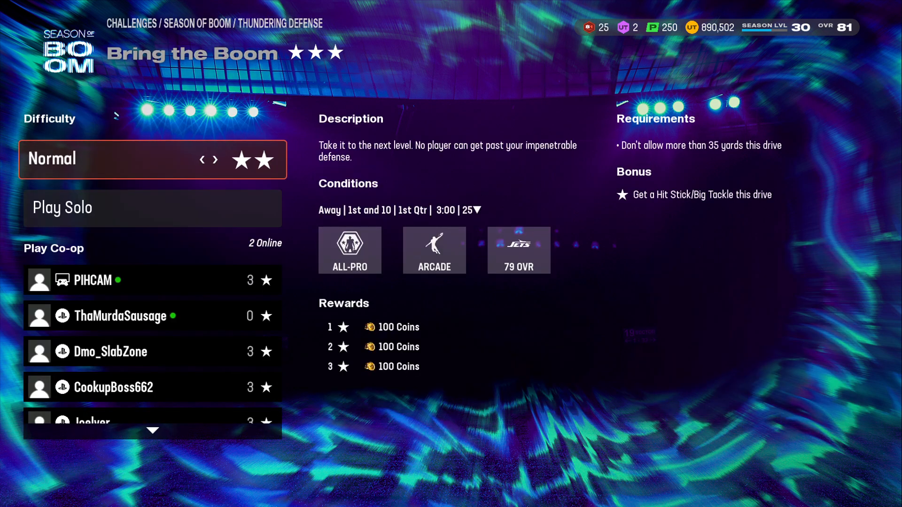
{"action": "key", "text": "Escape"}
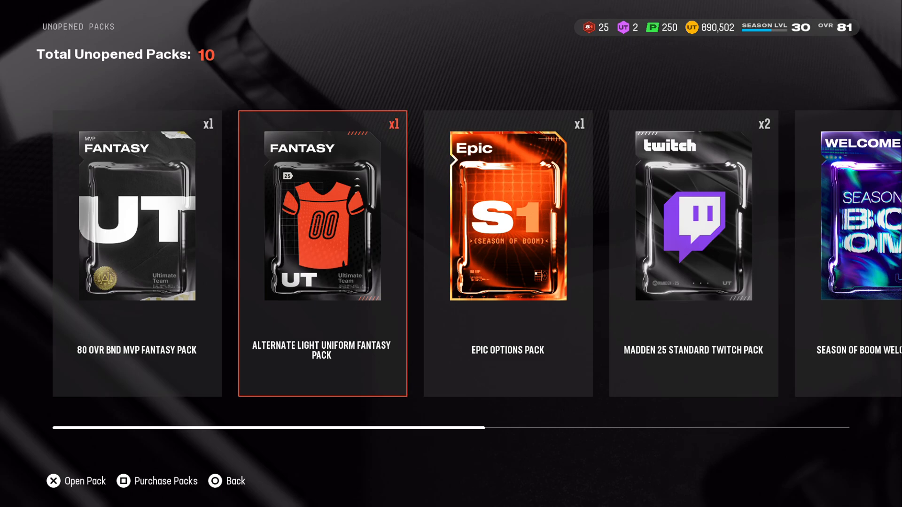
Open the Epic Options Pack and choose one of its three options.
{"action": "scroll", "scroll_direction": "right", "scroll_amount": 3}
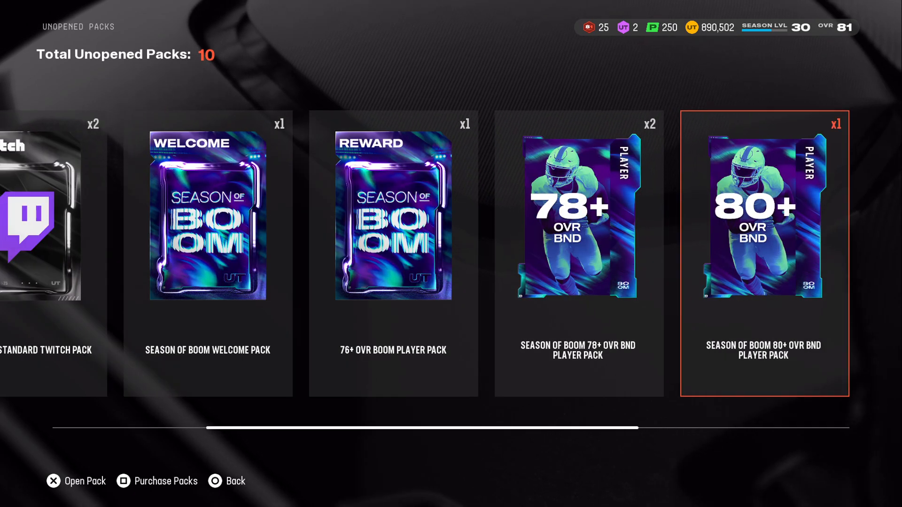
{"action": "scroll", "scroll_direction": "right", "scroll_amount": 3}
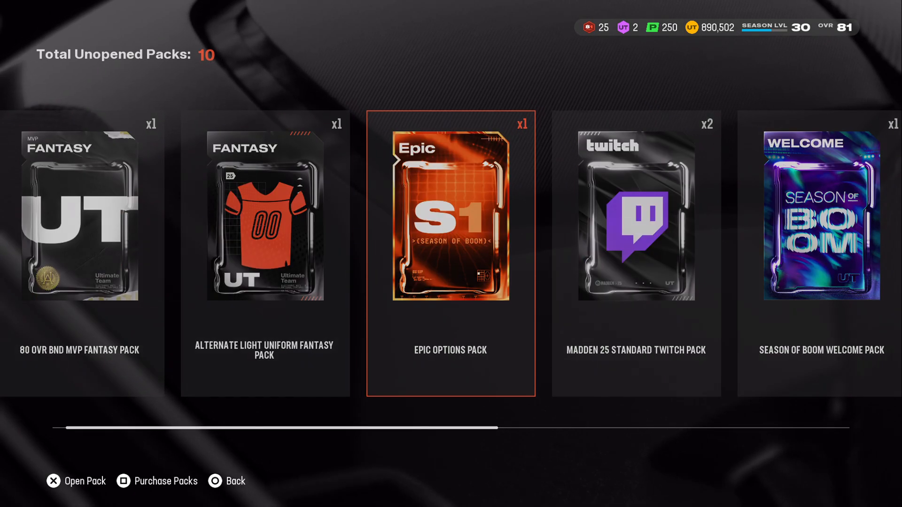
{"action": "left_click", "coordinate": [449, 216]}
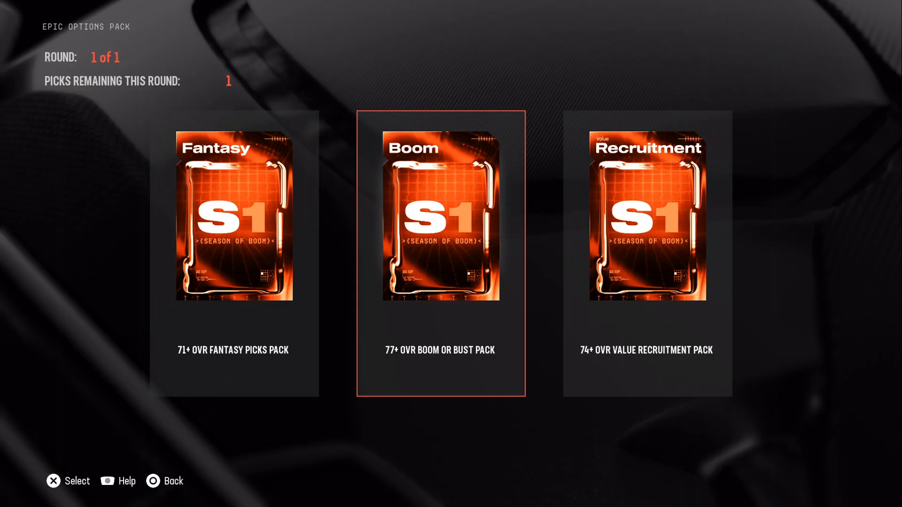
{"action": "left_click", "coordinate": [440, 216]}
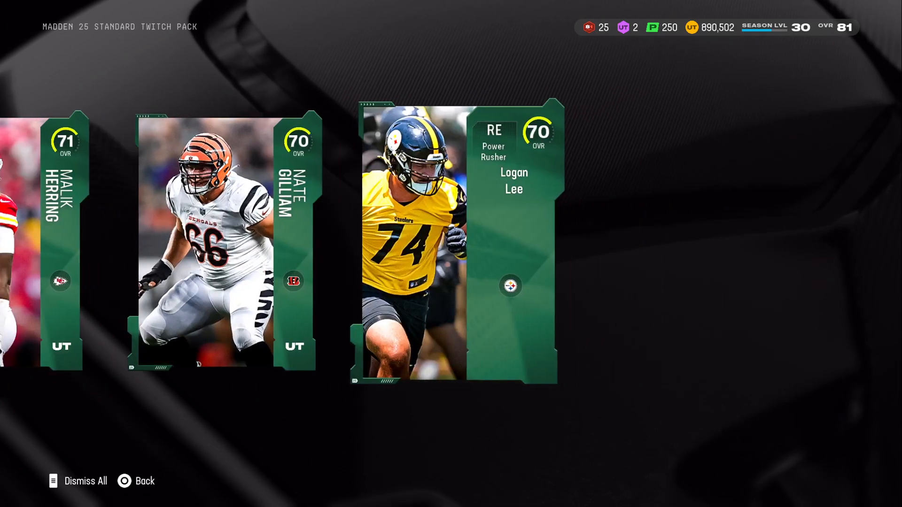
Dismiss the Twitch pack players and open the Season of Boom Welcome Pack.
{"action": "left_click", "coordinate": [124, 480]}
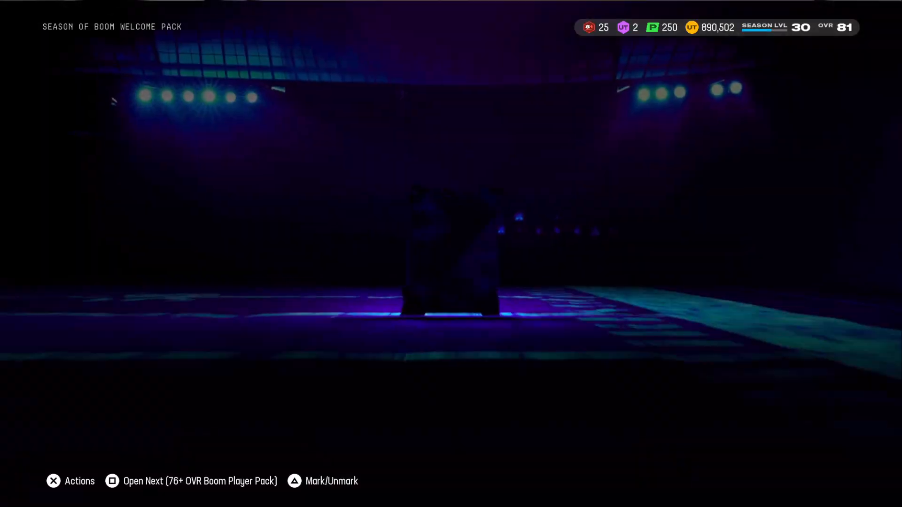
{"action": "left_click", "coordinate": [110, 481]}
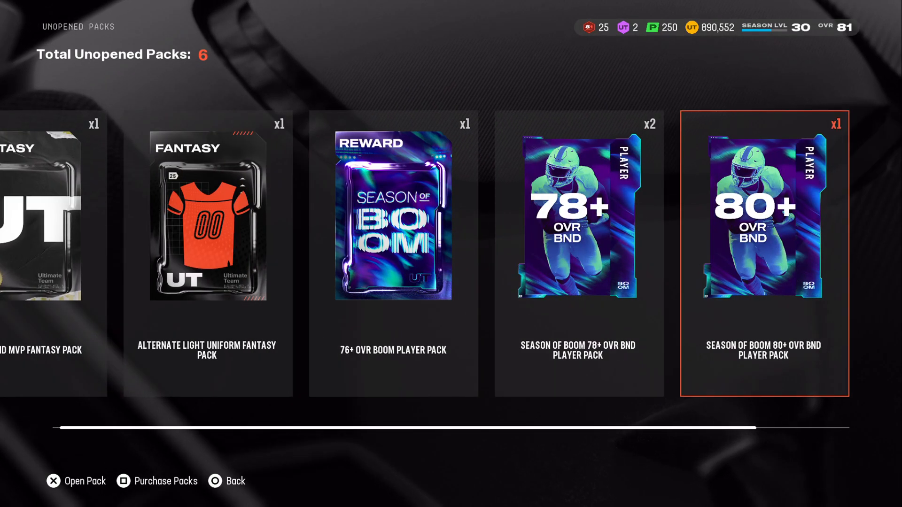
Open the remaining Boom player packs and go to the Marketplace Store's Featured offers.
{"action": "key", "text": "Left"}
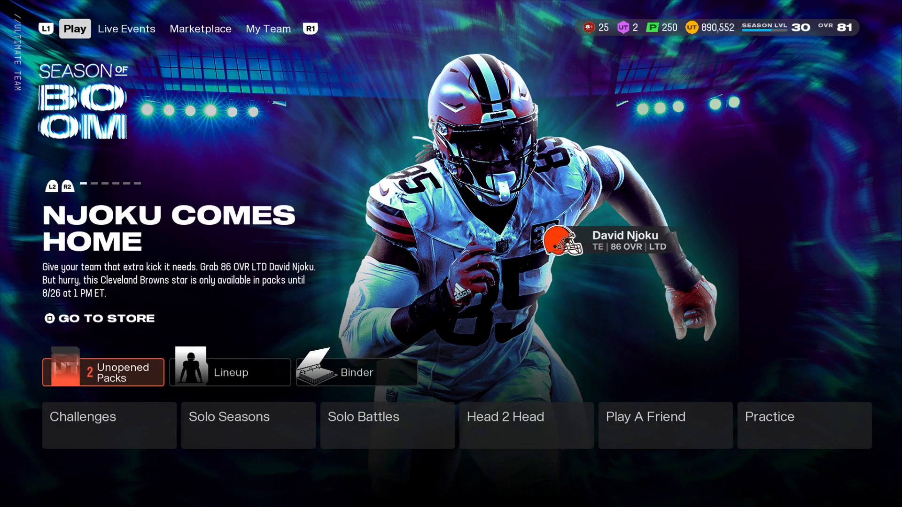
{"action": "left_click", "coordinate": [200, 28]}
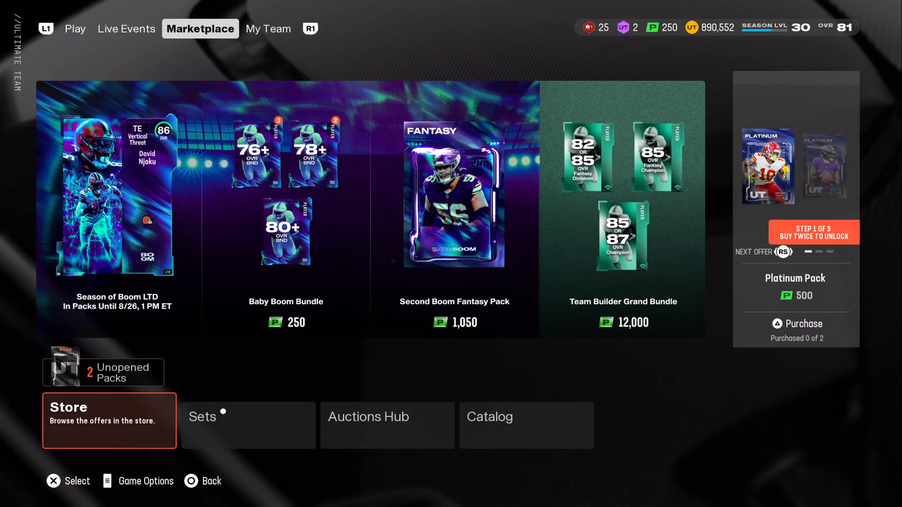
{"action": "left_click", "coordinate": [109, 420]}
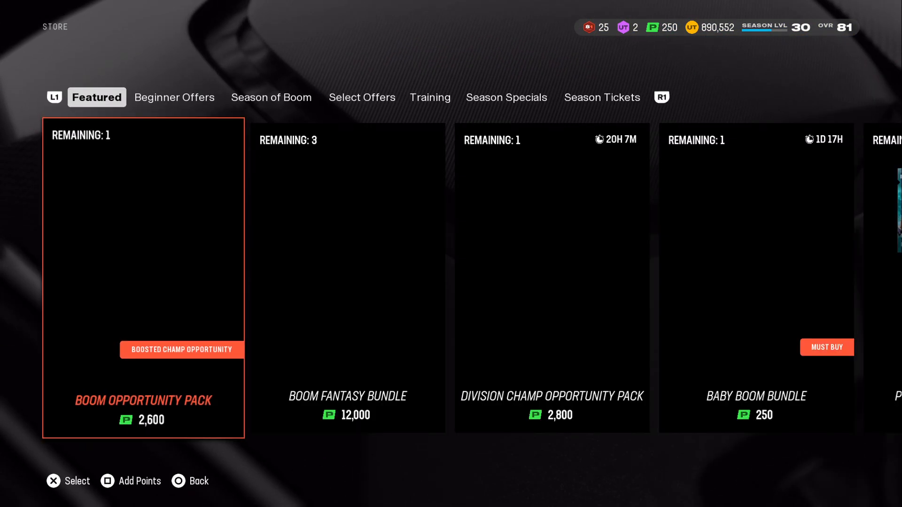
Buy the 1-coin Platinum Player pack from Beginner Offers and browse toward the Season of Boom offers.
{"action": "left_click", "coordinate": [430, 96]}
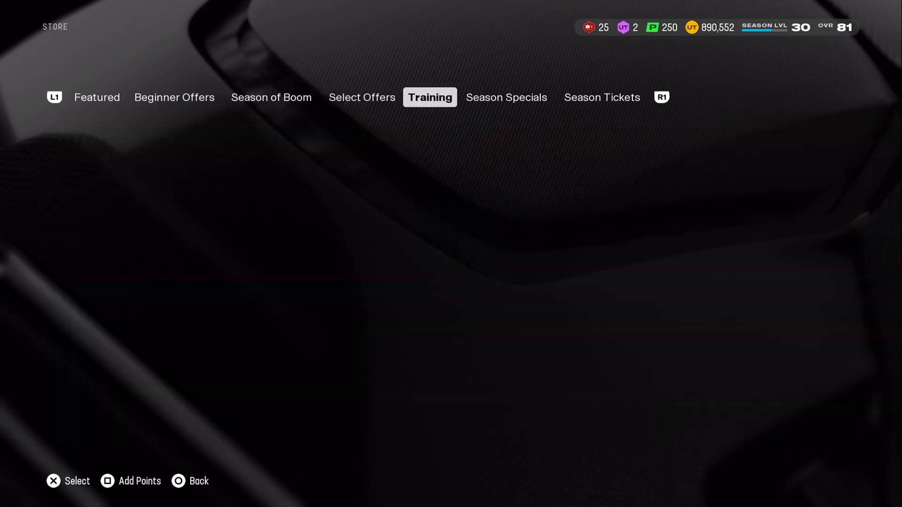
{"action": "left_click", "coordinate": [174, 97]}
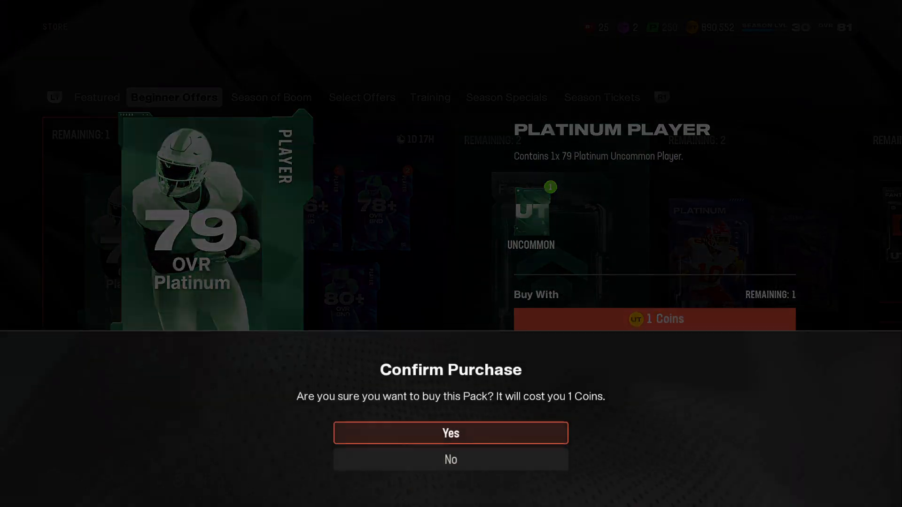
{"action": "left_click", "coordinate": [450, 434]}
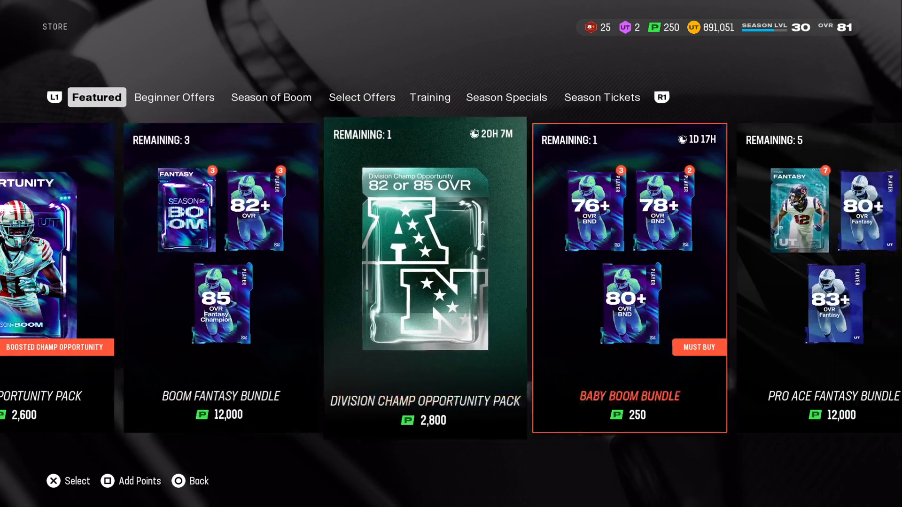
{"action": "scroll", "scroll_direction": "right", "scroll_amount": 3}
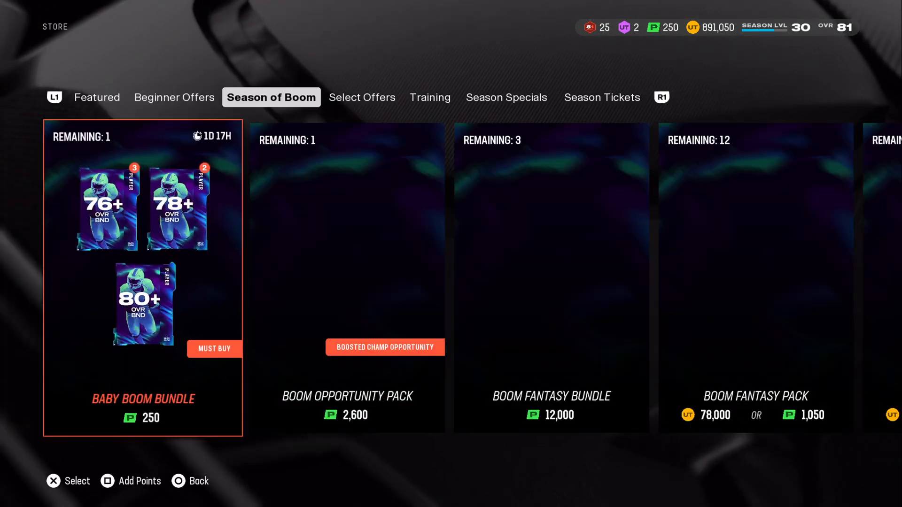
Open the newly bought Action Elite packs one after another with Open Next.
{"action": "scroll", "scroll_direction": "right", "scroll_amount": 3}
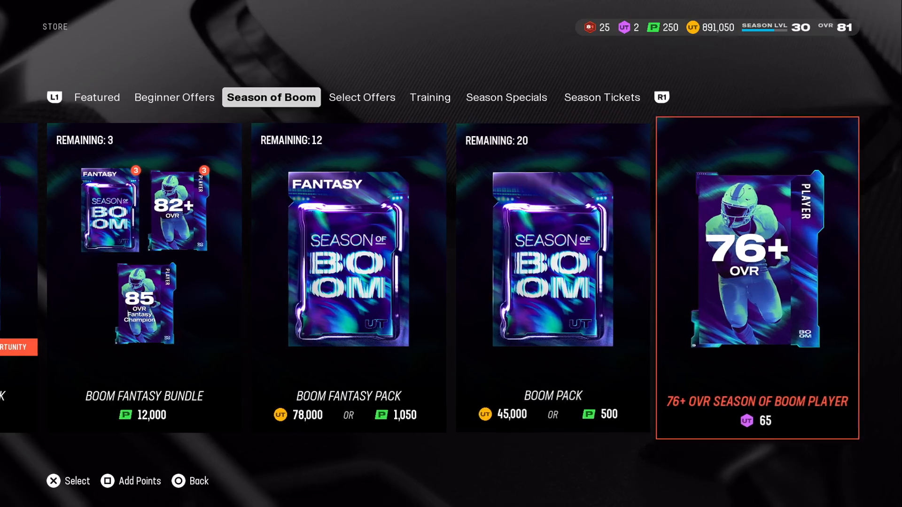
{"action": "left_click", "coordinate": [506, 97]}
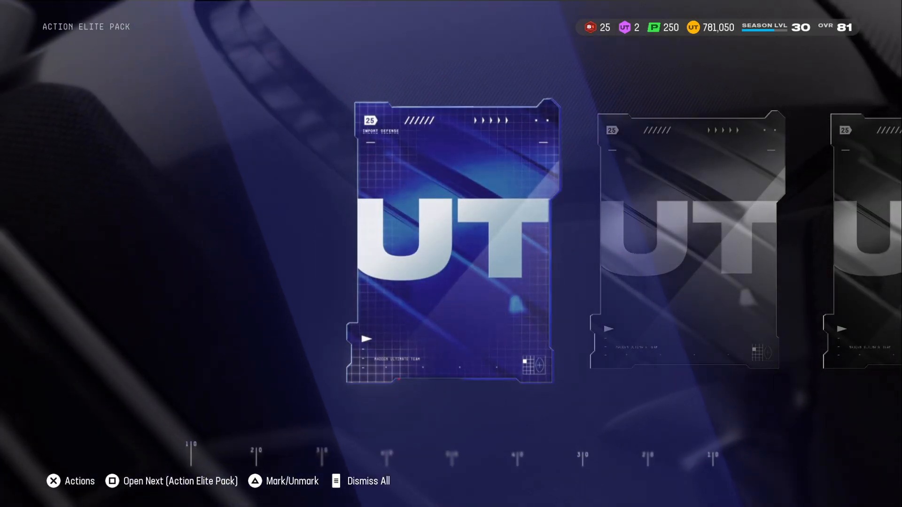
{"action": "key", "text": "square"}
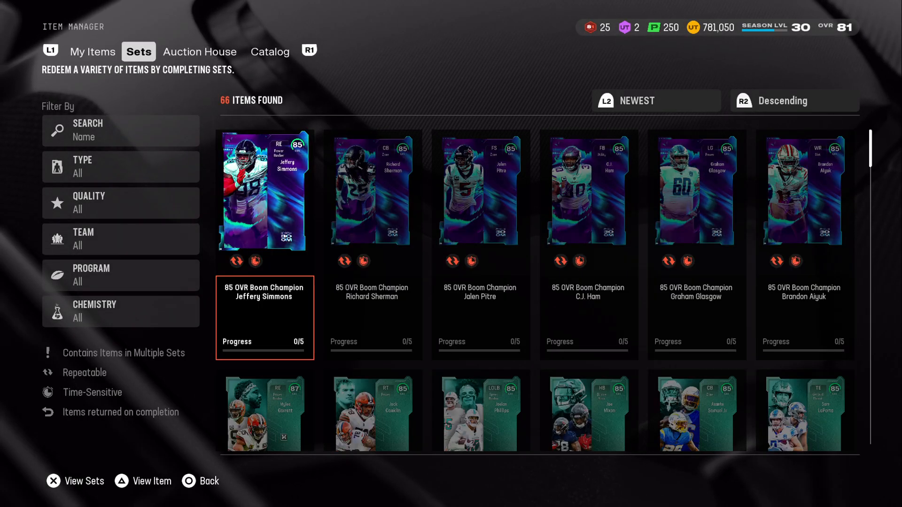
Sort sets by Completion Percent and redeem the Boom Token Exchange set for its Fantasy pack.
{"action": "left_click", "coordinate": [655, 99]}
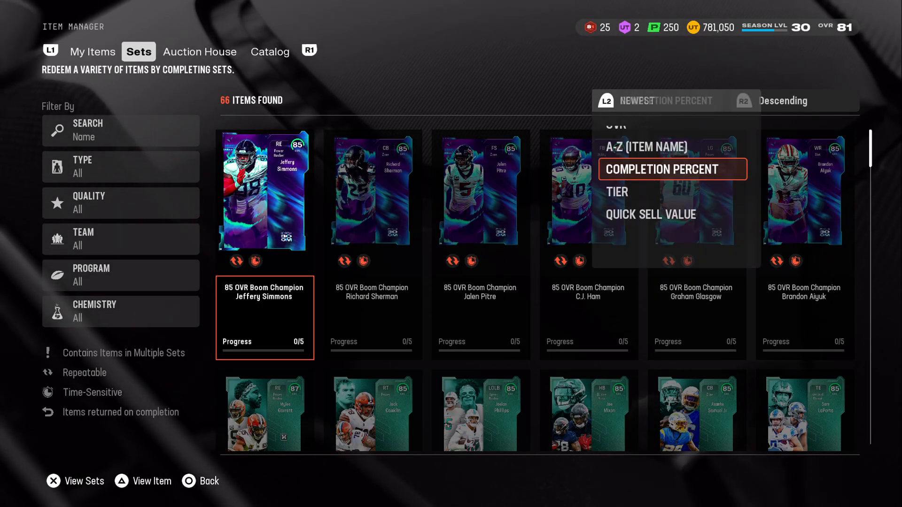
{"action": "left_click", "coordinate": [671, 169]}
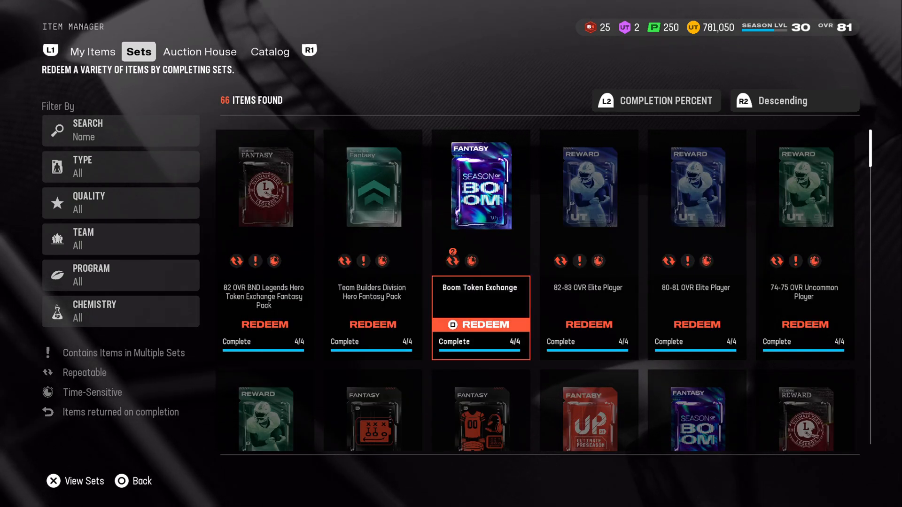
{"action": "left_click", "coordinate": [480, 324]}
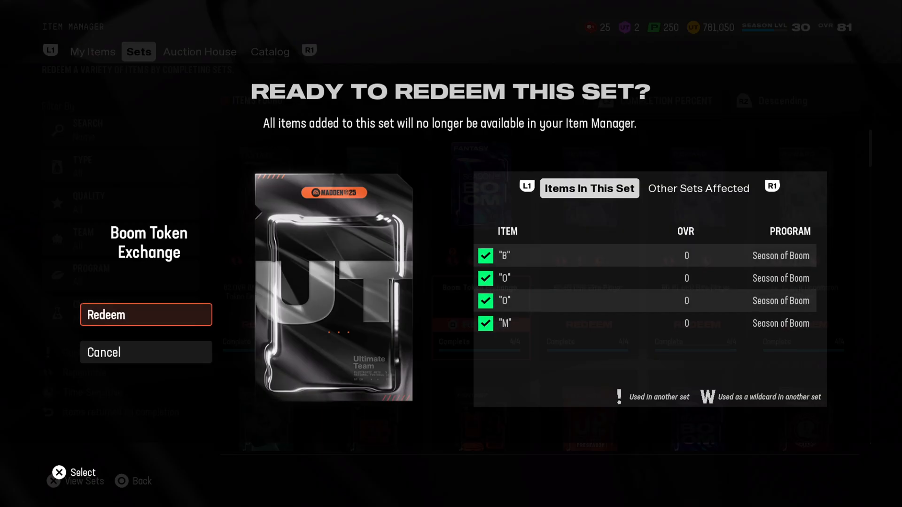
{"action": "left_click", "coordinate": [145, 315]}
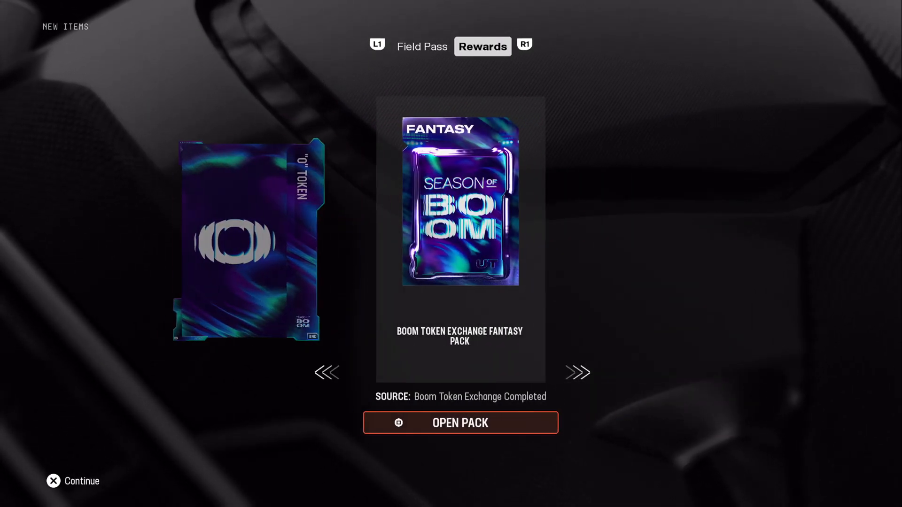
Open the Fantasy Pack, pick the 80+ OVR BND Boom Player, and continue past the token reward.
{"action": "left_click", "coordinate": [460, 423]}
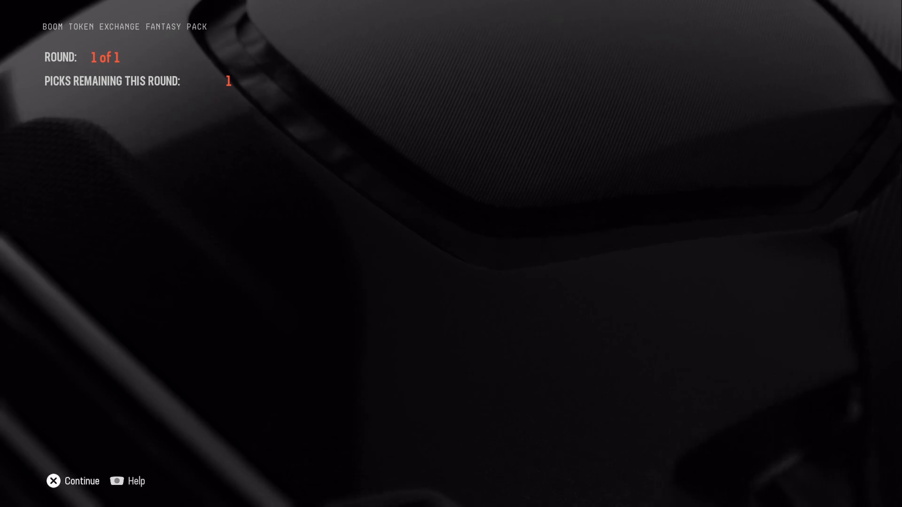
{"action": "left_click", "coordinate": [52, 481]}
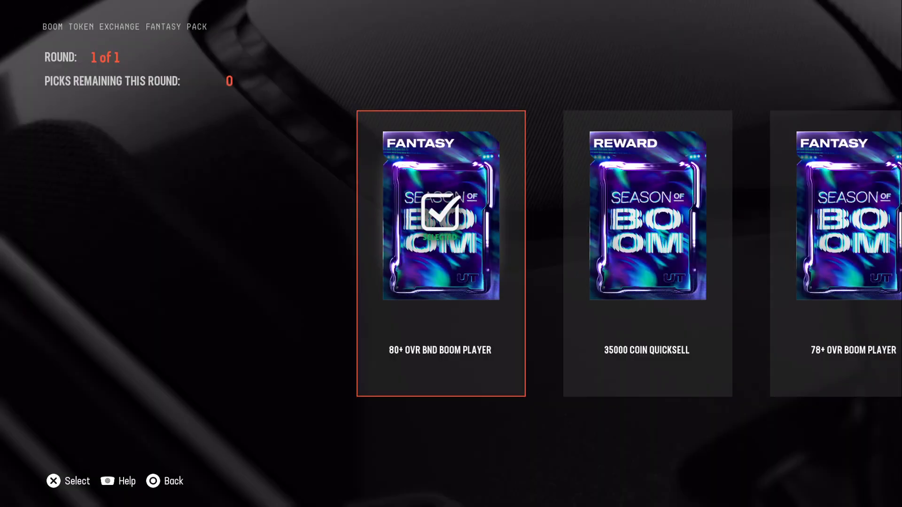
{"action": "left_click", "coordinate": [440, 220]}
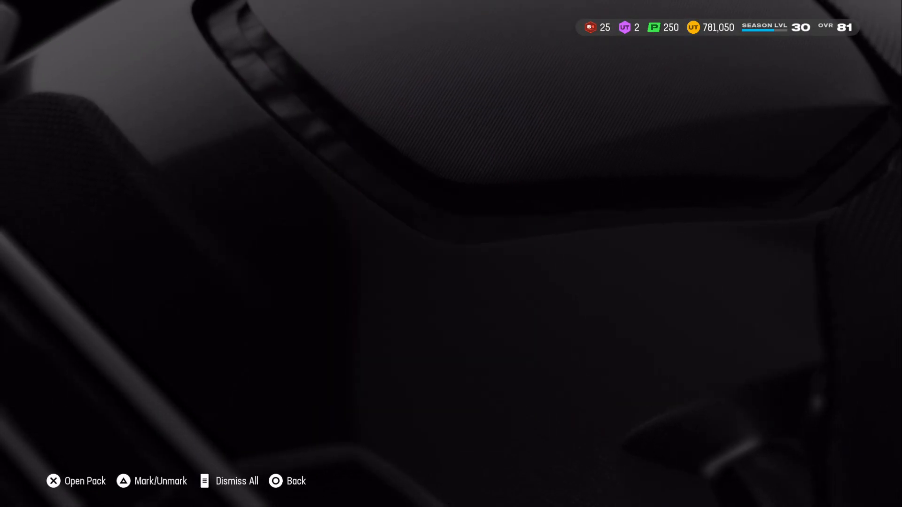
{"action": "left_click", "coordinate": [53, 494]}
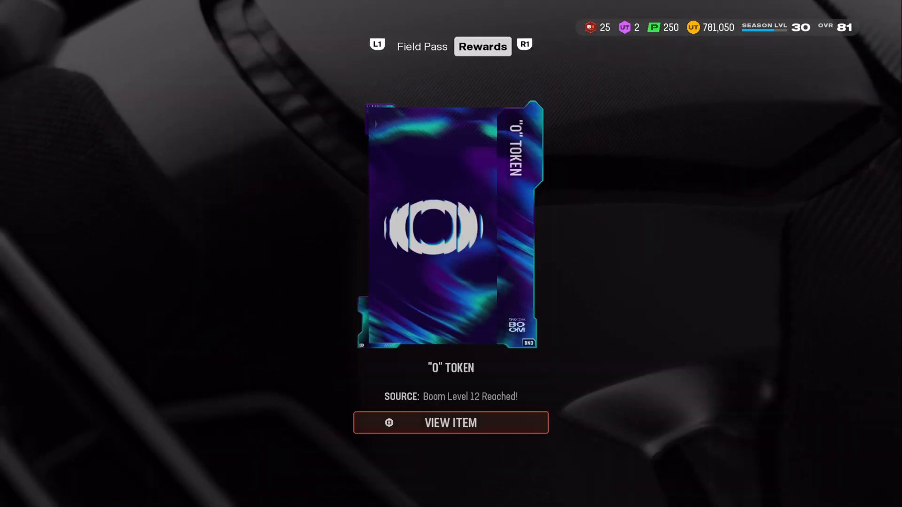
{"action": "left_click", "coordinate": [449, 423]}
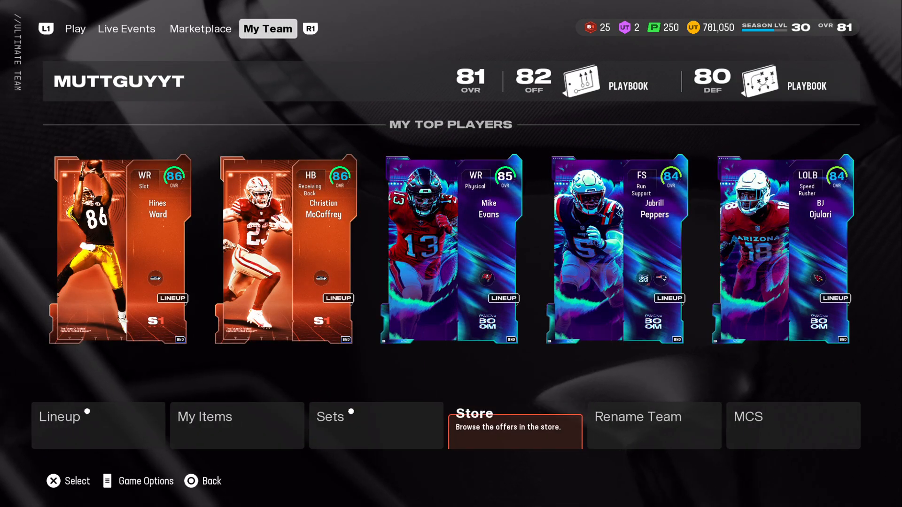
Quicksell the sixteen duplicate items for Training (raising it to 152) and return to the Store.
{"action": "left_click", "coordinate": [514, 426]}
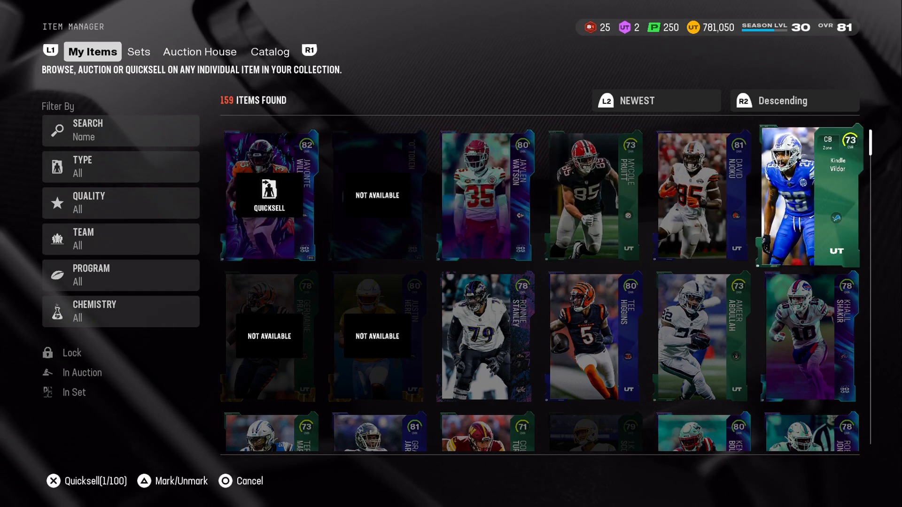
{"action": "scroll", "scroll_direction": "down", "scroll_amount": 3}
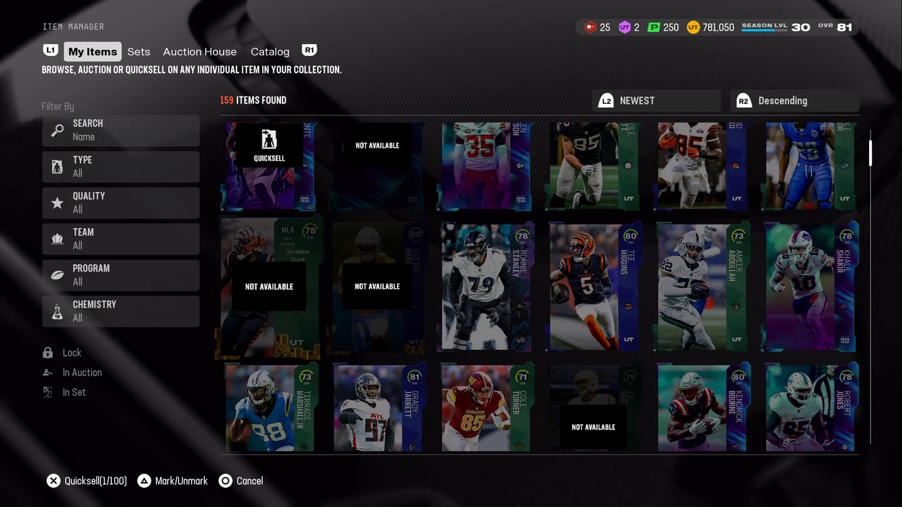
{"action": "scroll", "scroll_direction": "down", "scroll_amount": 3}
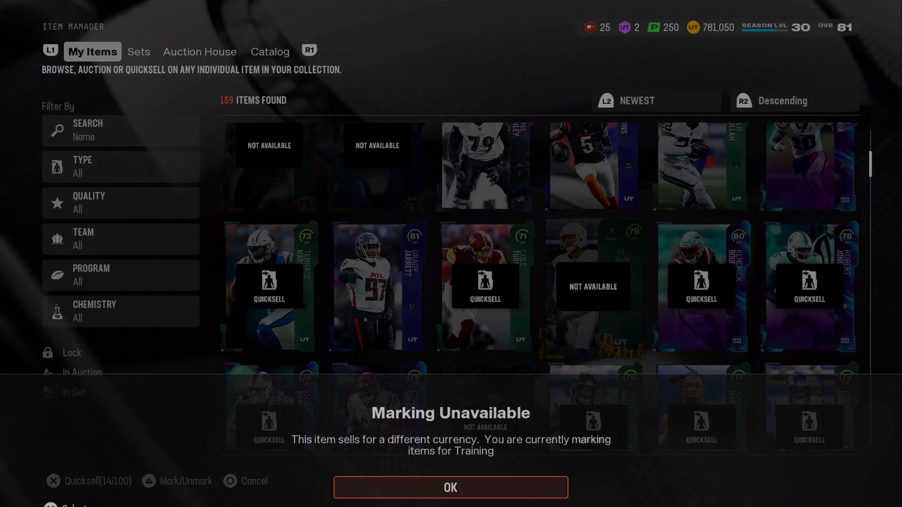
{"action": "left_click", "coordinate": [450, 500]}
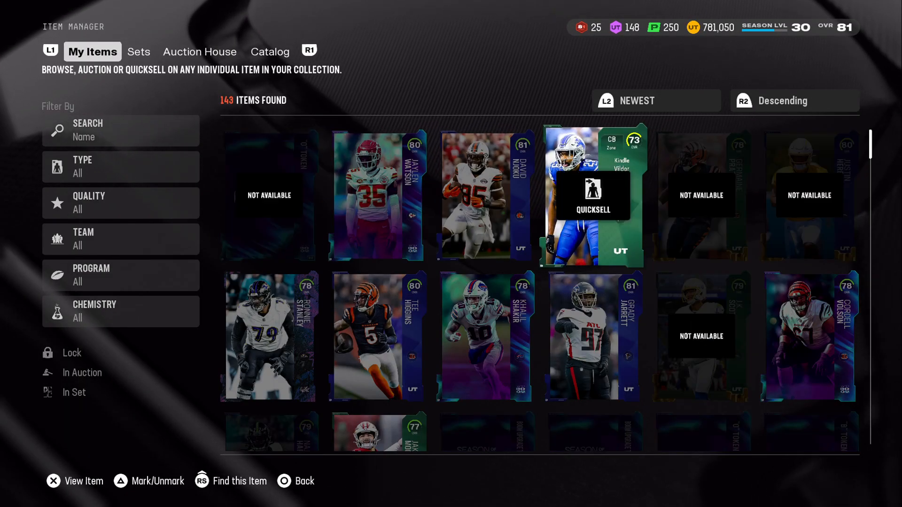
{"action": "left_click", "coordinate": [591, 197]}
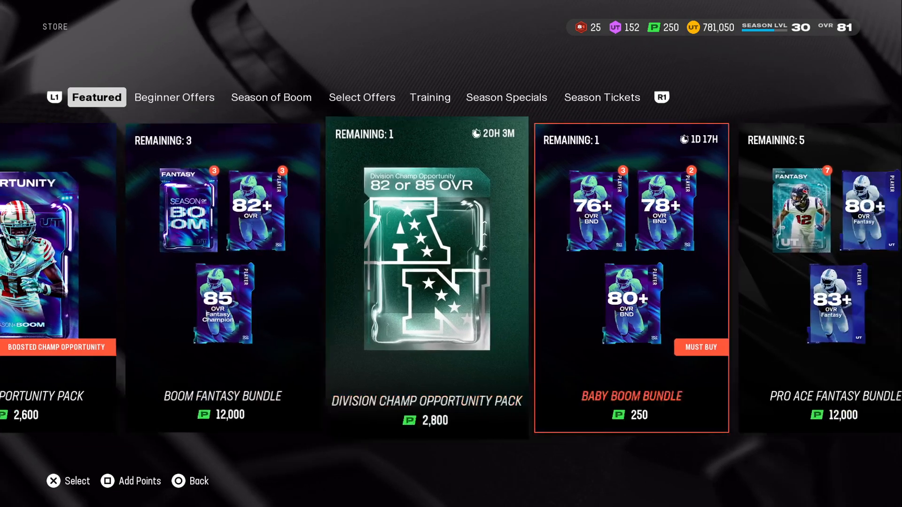
Buy the 76+ OVR Season of Boom Player with Training and quicksell the pulled player.
{"action": "left_click", "coordinate": [175, 96]}
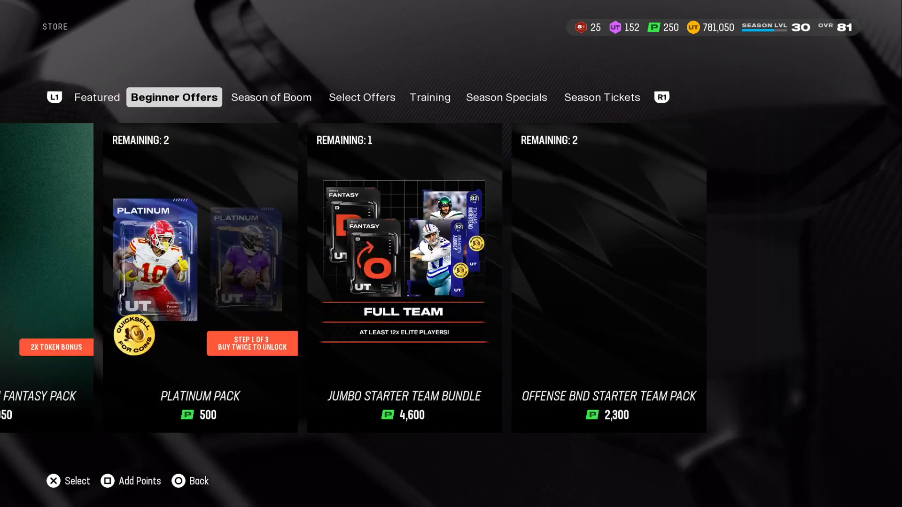
{"action": "left_click", "coordinate": [430, 97]}
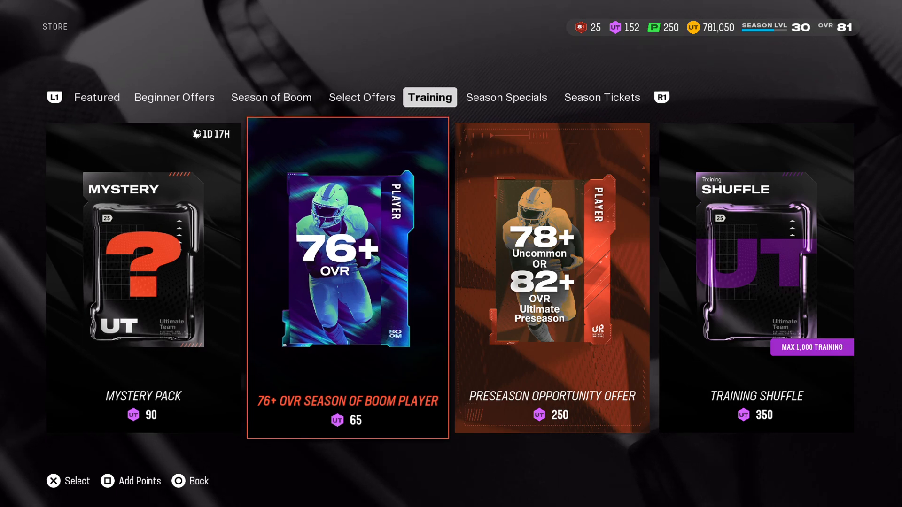
{"action": "left_click", "coordinate": [345, 267]}
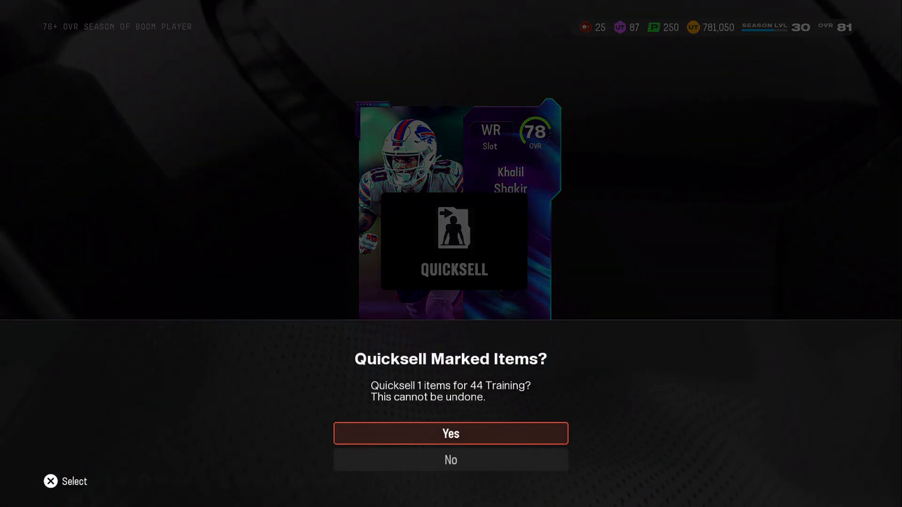
{"action": "left_click", "coordinate": [450, 434]}
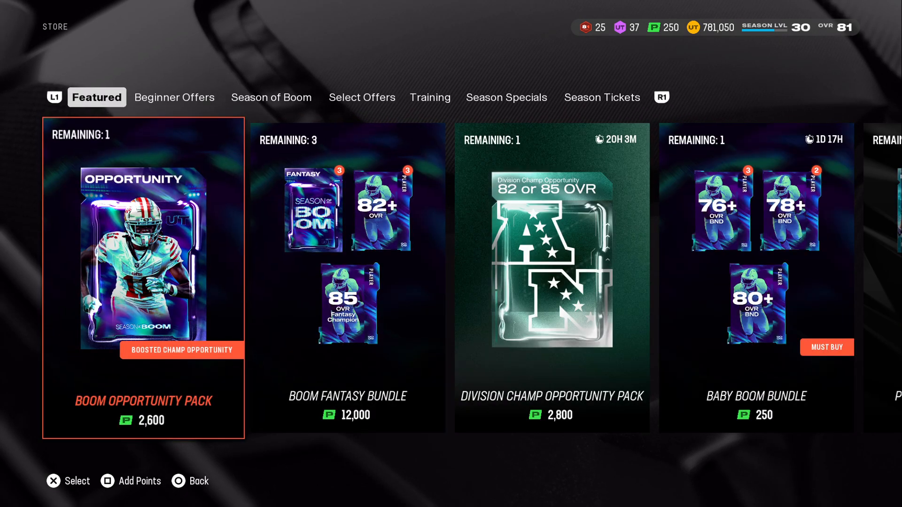
Bring up the 250-point Baby Boom Bundle offer under Featured.
{"action": "scroll", "scroll_direction": "right", "scroll_amount": 3}
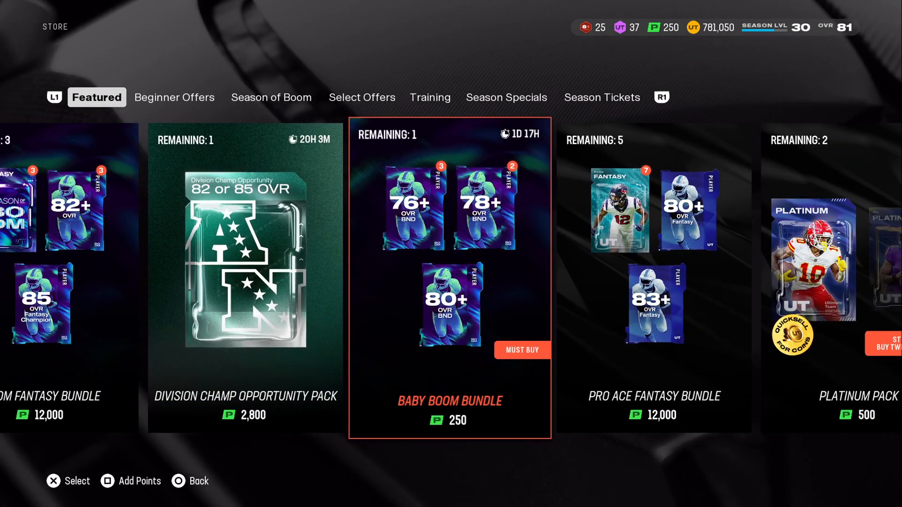
{"action": "left_click", "coordinate": [449, 294]}
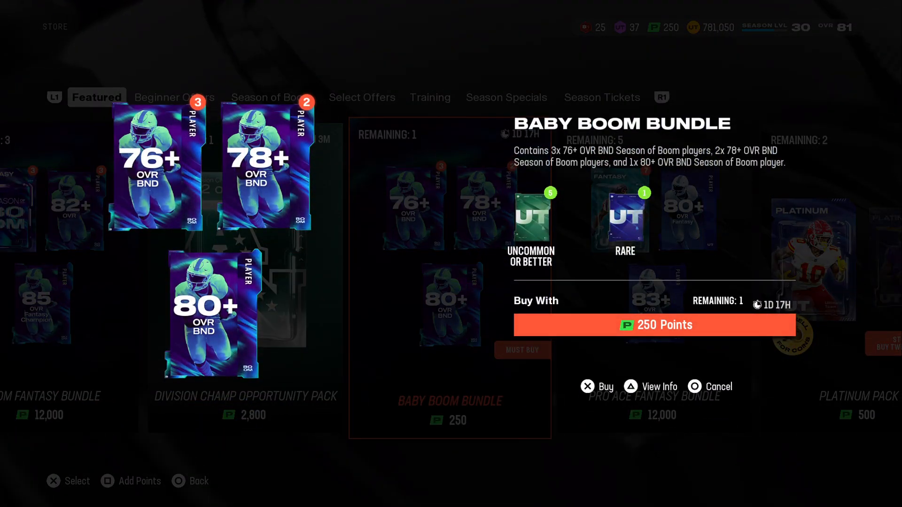